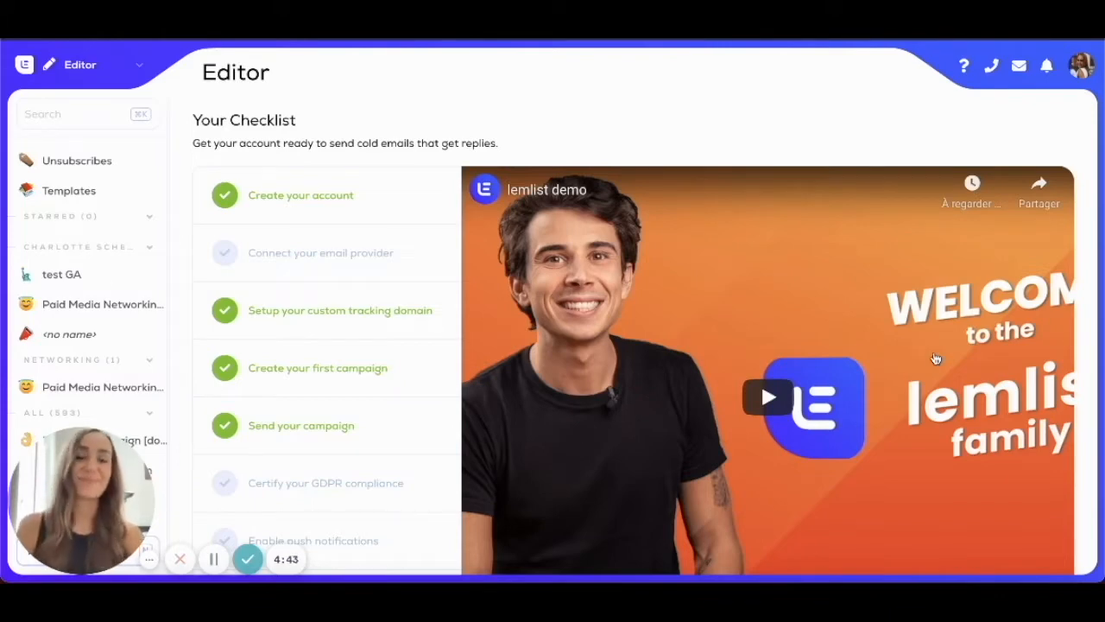
# Go from the workspace dropdown to the user Settings page
pyautogui.click(80, 65)
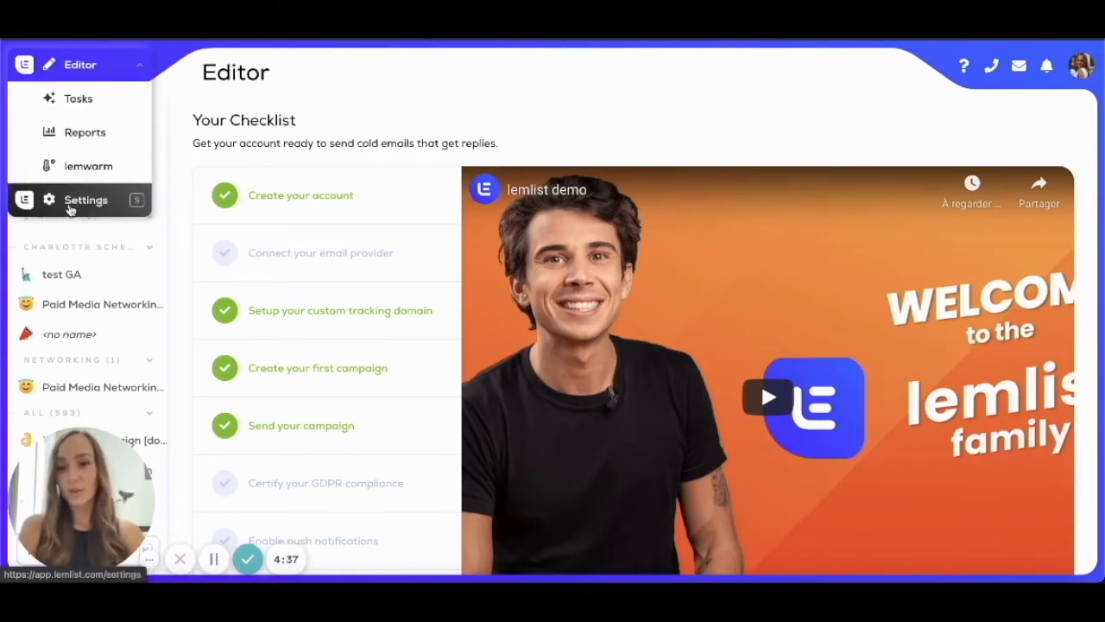
pyautogui.click(86, 201)
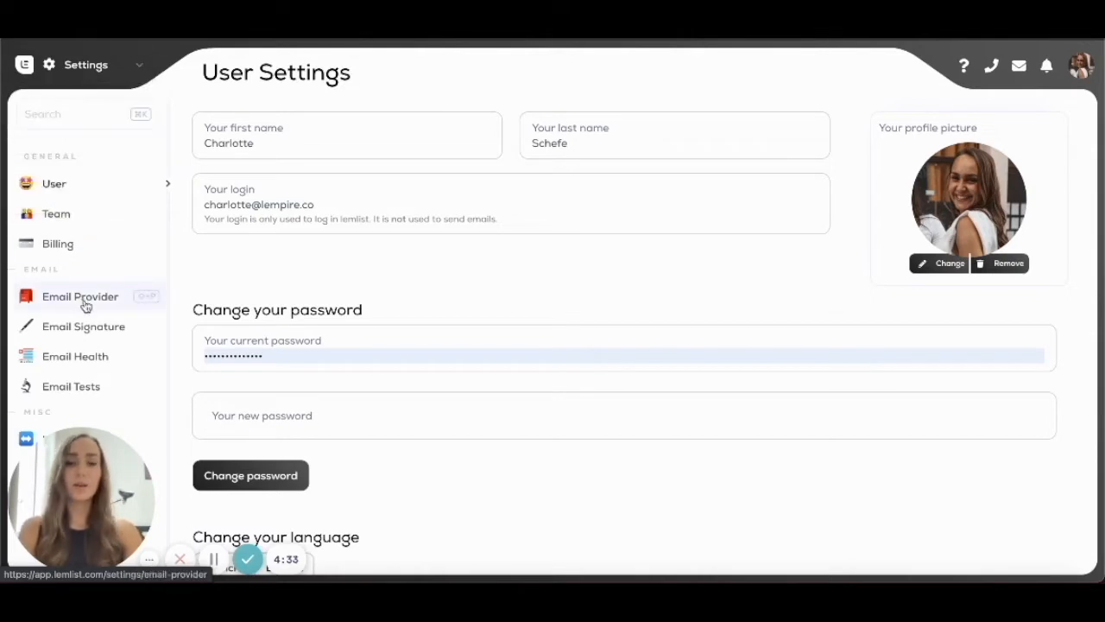
# From Email Provider settings, choose the Gmail / G-Suite card to begin connecting
pyautogui.click(80, 298)
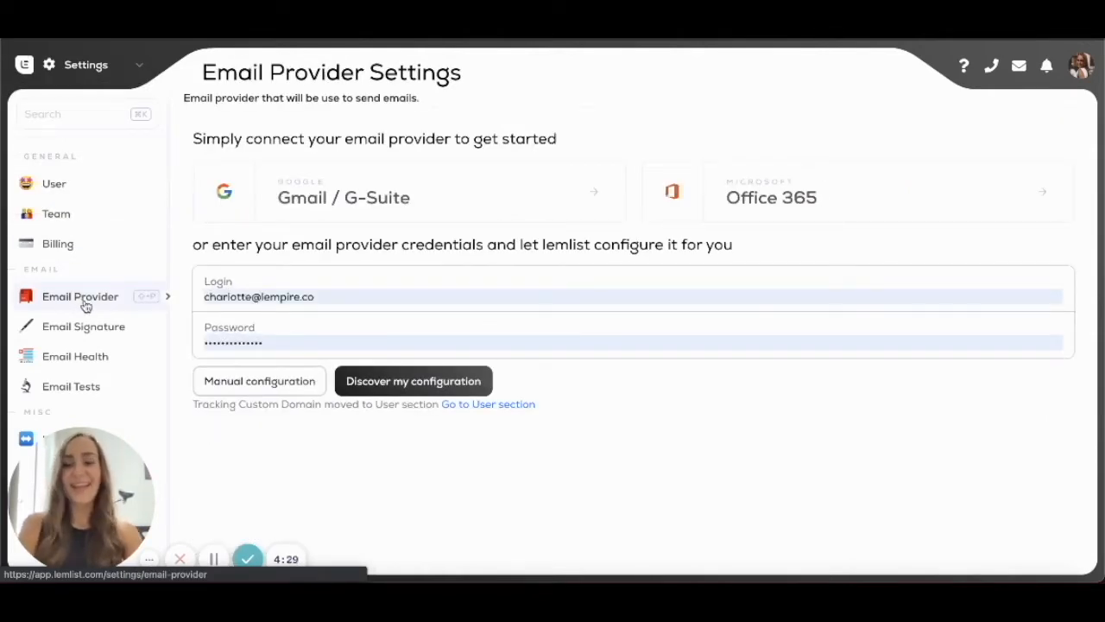
pyautogui.moveTo(705, 482)
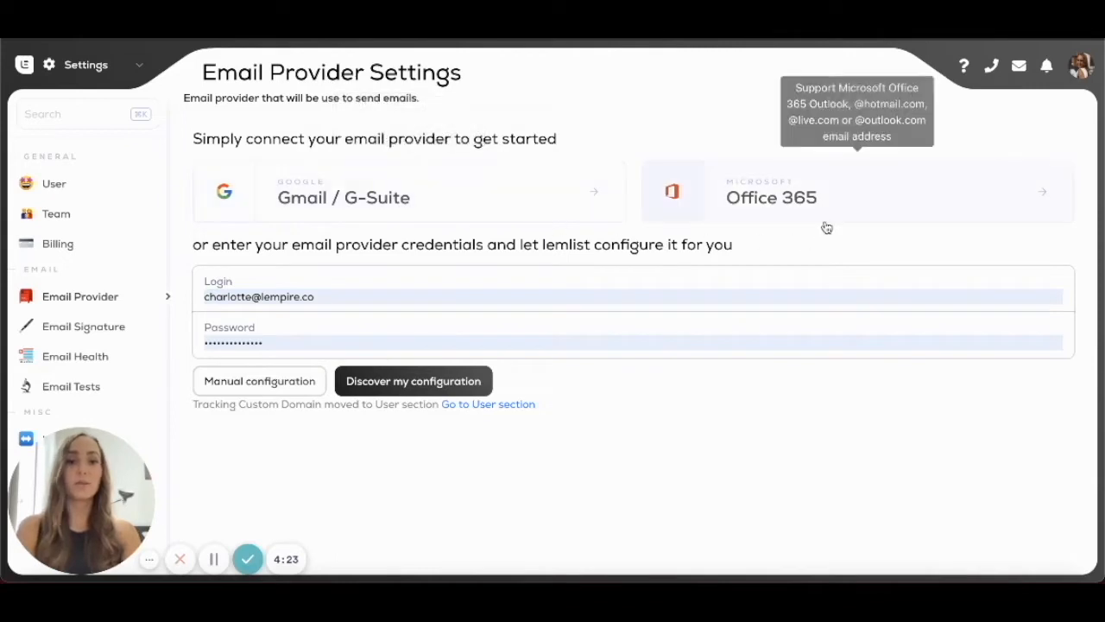
pyautogui.moveTo(549, 171)
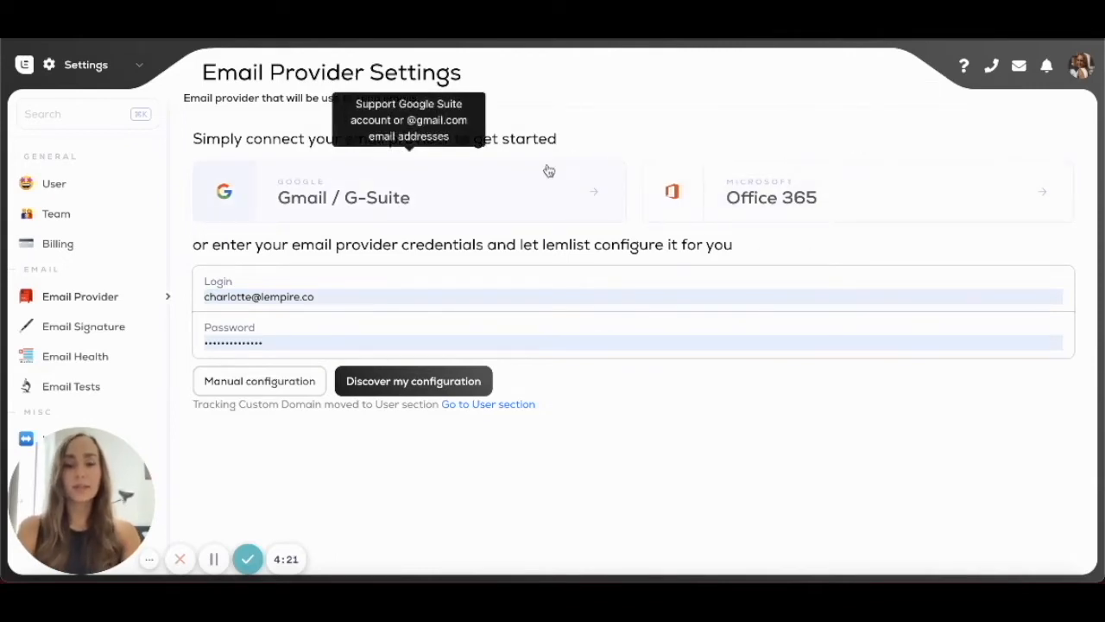
pyautogui.moveTo(500, 183)
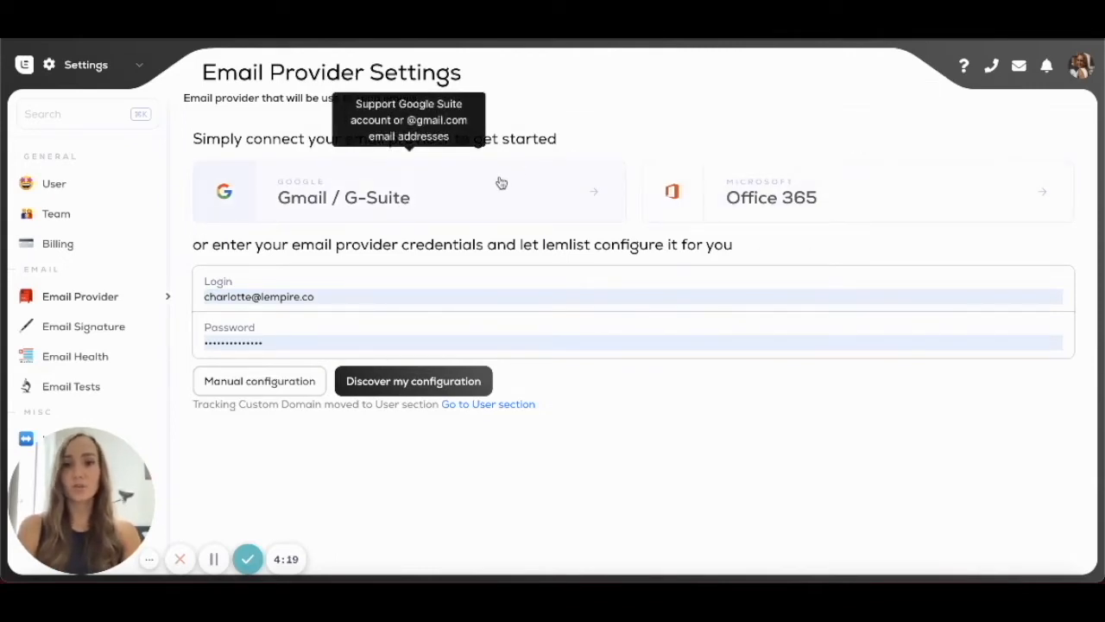
pyautogui.click(388, 197)
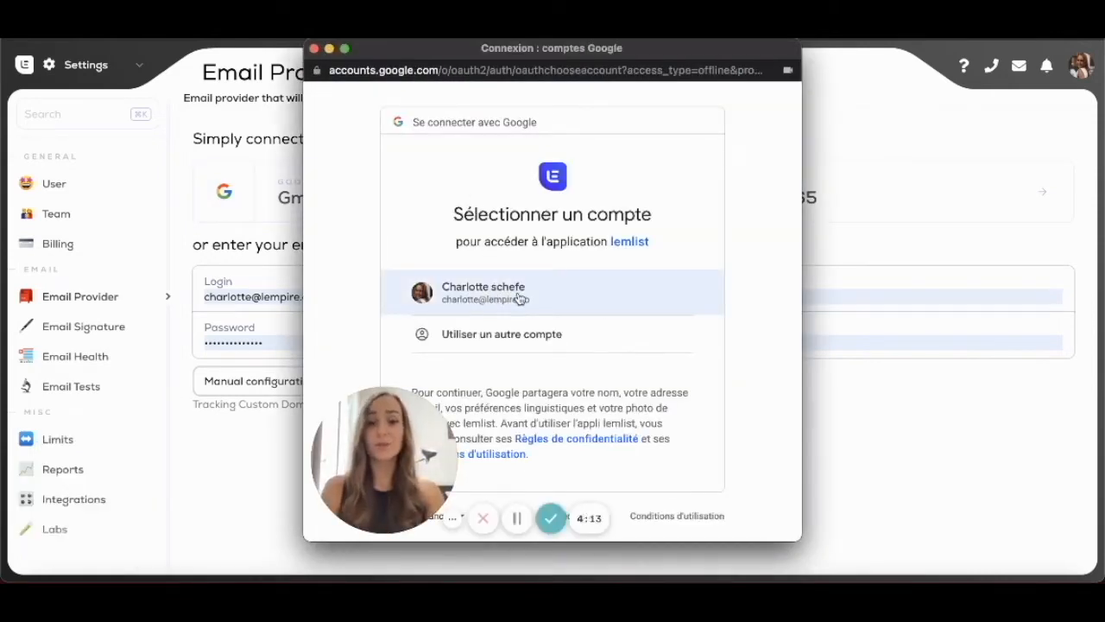
# Select the Google account and authorize lemlist's access to Gmail
pyautogui.click(483, 292)
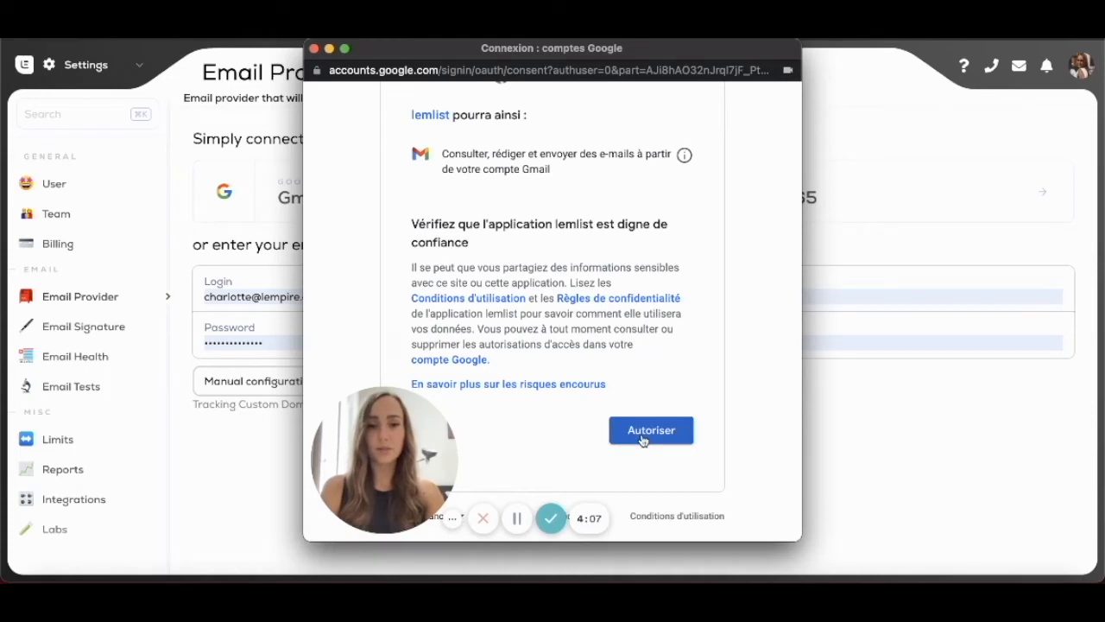
pyautogui.click(651, 430)
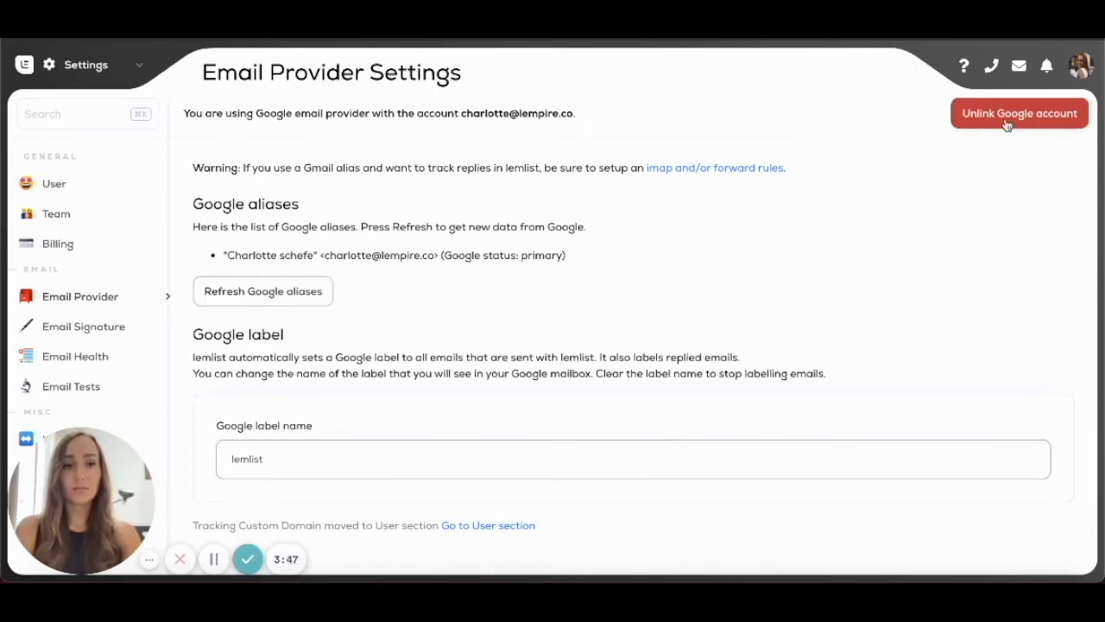
# Unlink the Google account and confirm, returning to the provider choices
pyautogui.click(1019, 114)
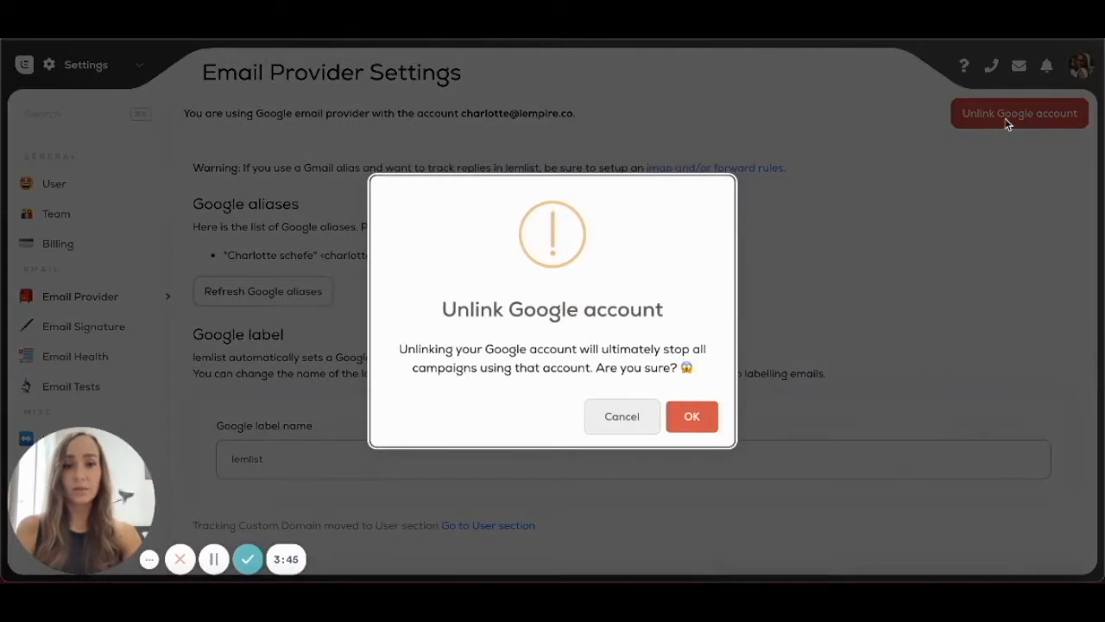
pyautogui.click(691, 417)
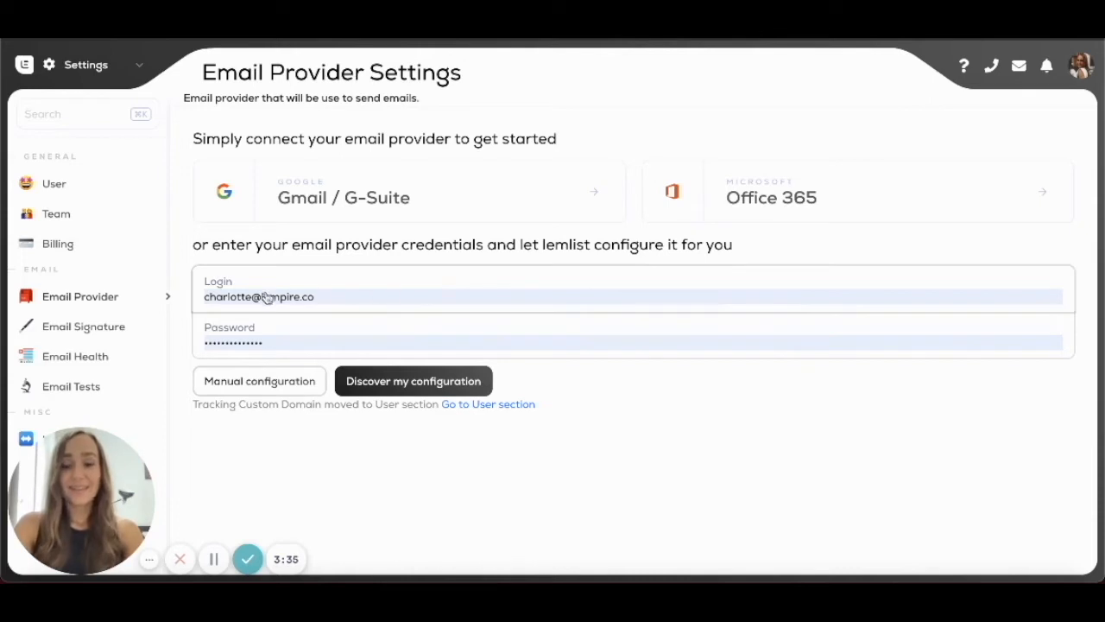
# Enter the Yahoo credentials and discover the configuration: SMTP port 465, IMAP port 993, SSL on
pyautogui.click(259, 298)
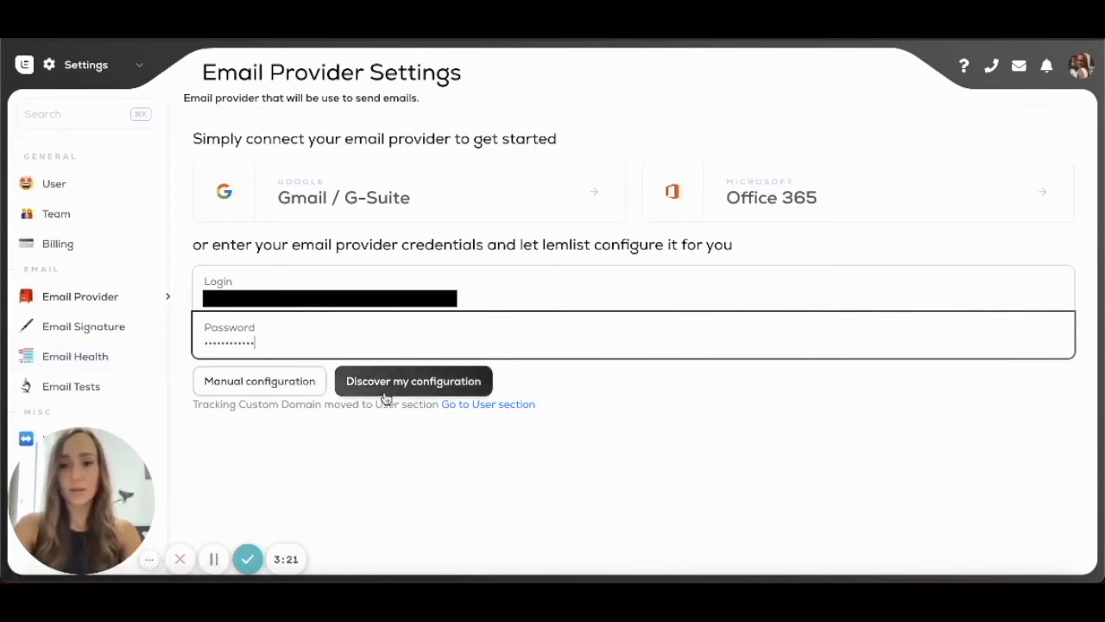
pyautogui.click(413, 382)
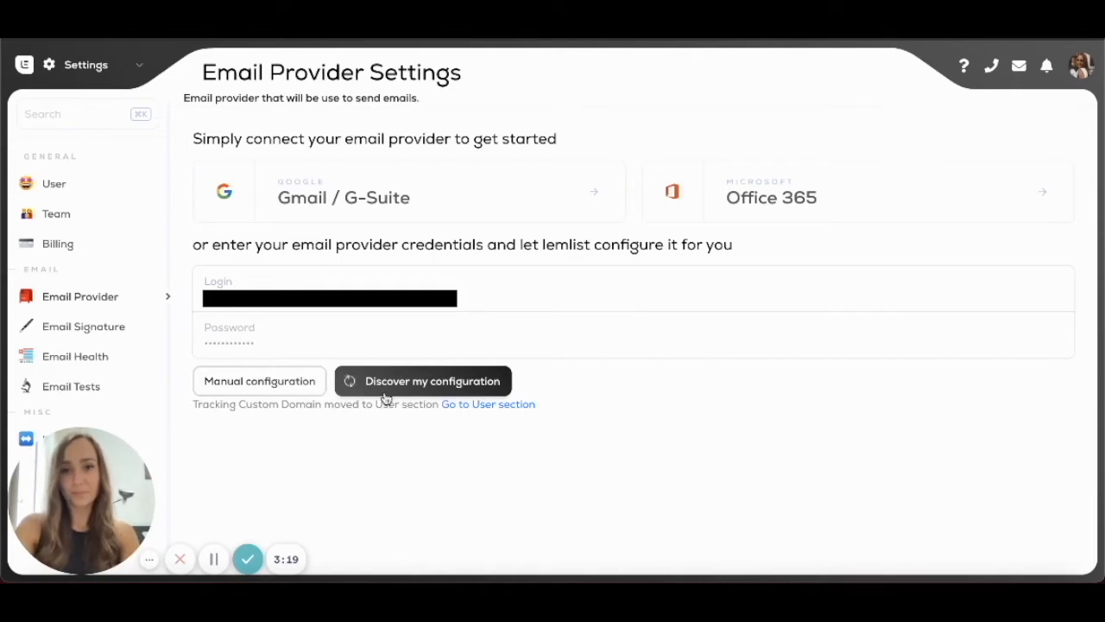
pyautogui.click(432, 381)
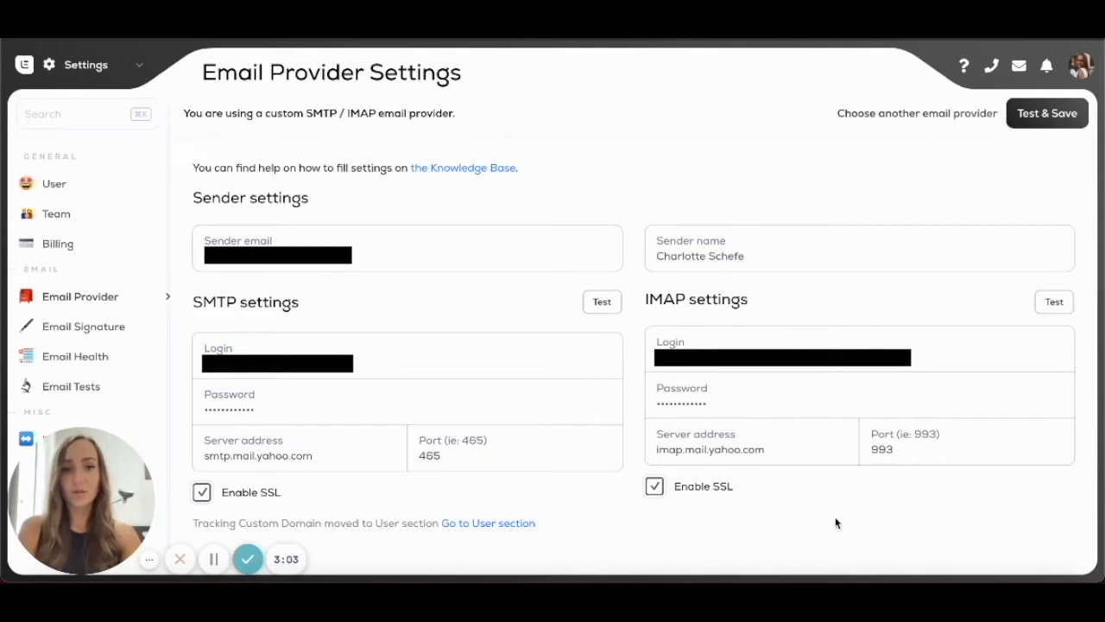
pyautogui.moveTo(1013, 225)
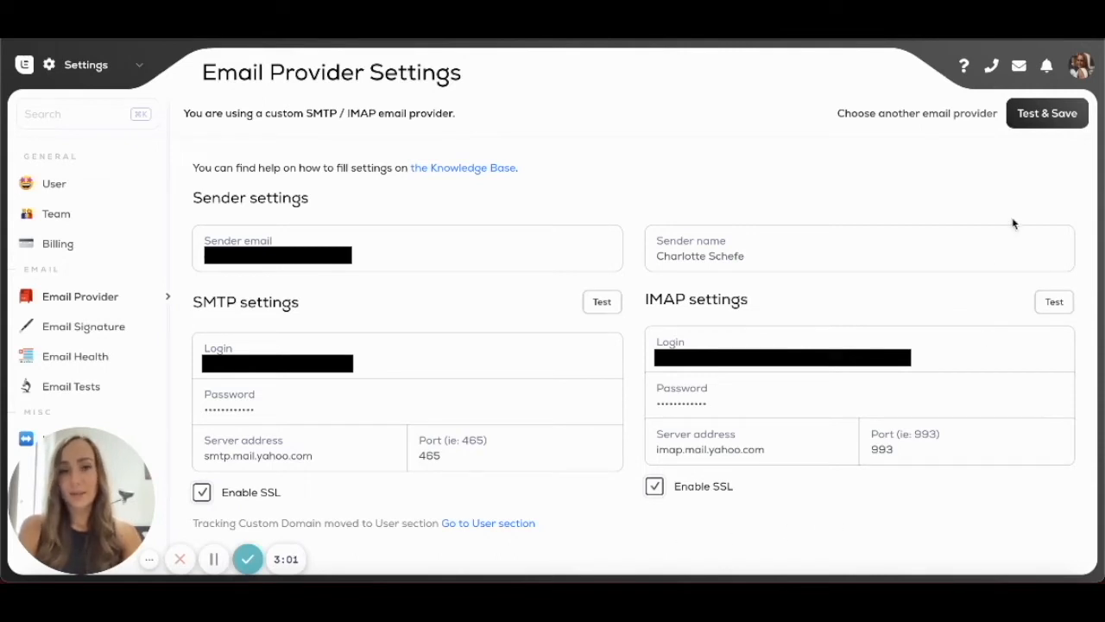
pyautogui.moveTo(1034, 195)
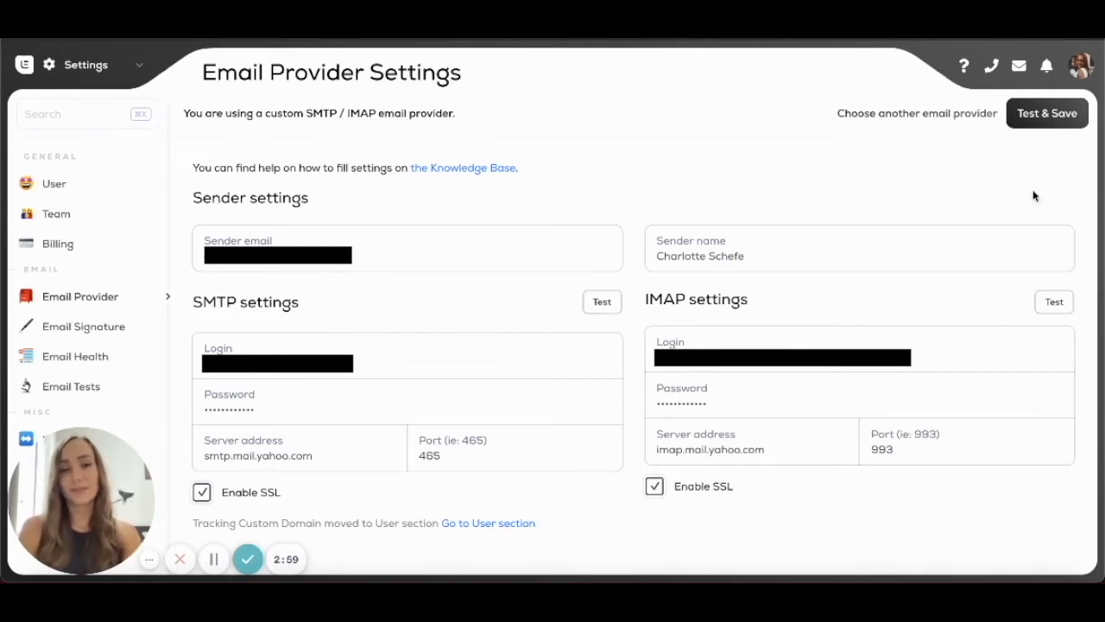
pyautogui.moveTo(912, 124)
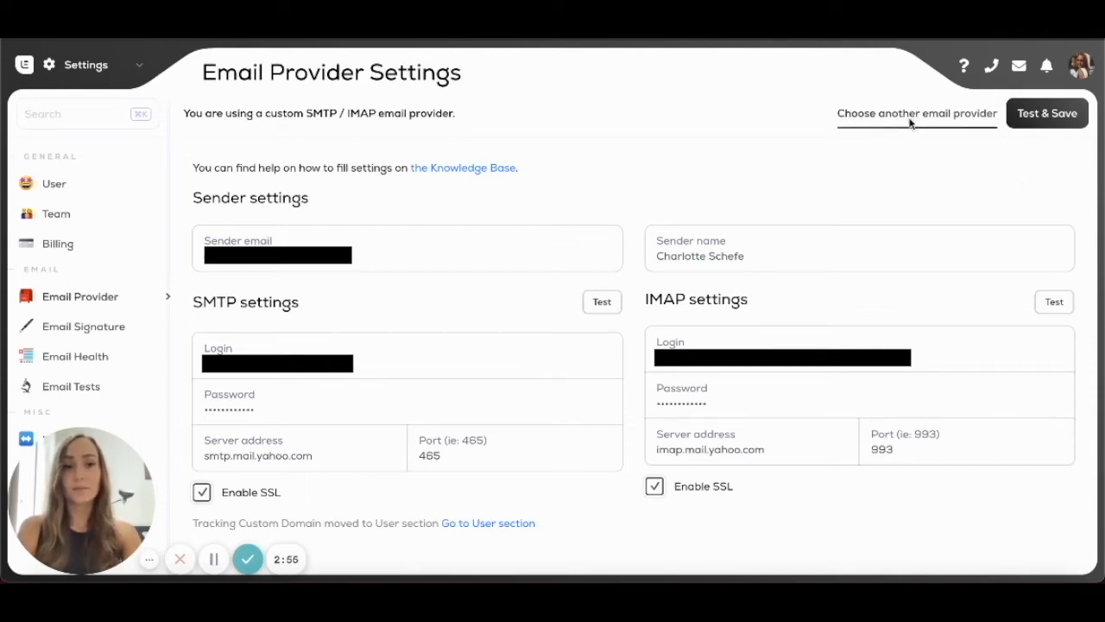
# Return to the email provider choices via Choose another email provider
pyautogui.click(918, 114)
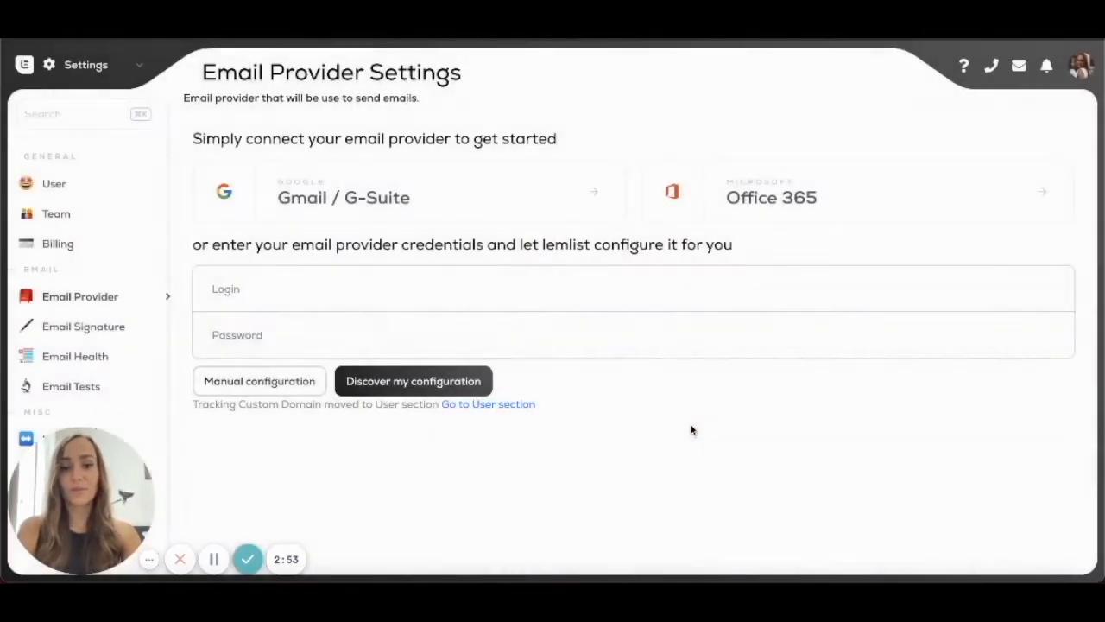
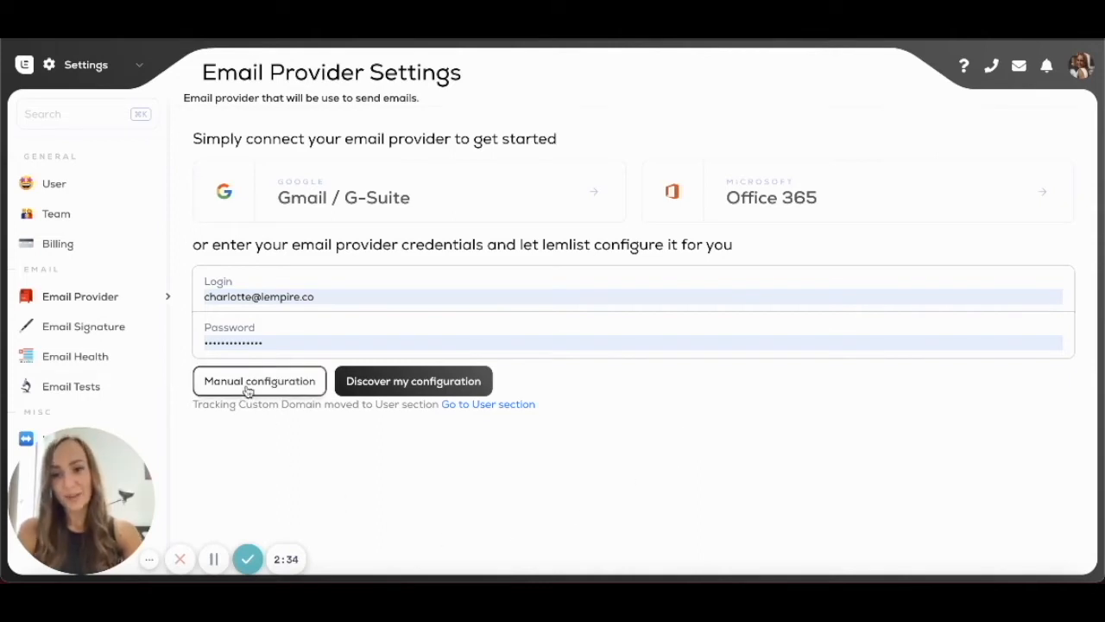
pyautogui.click(259, 382)
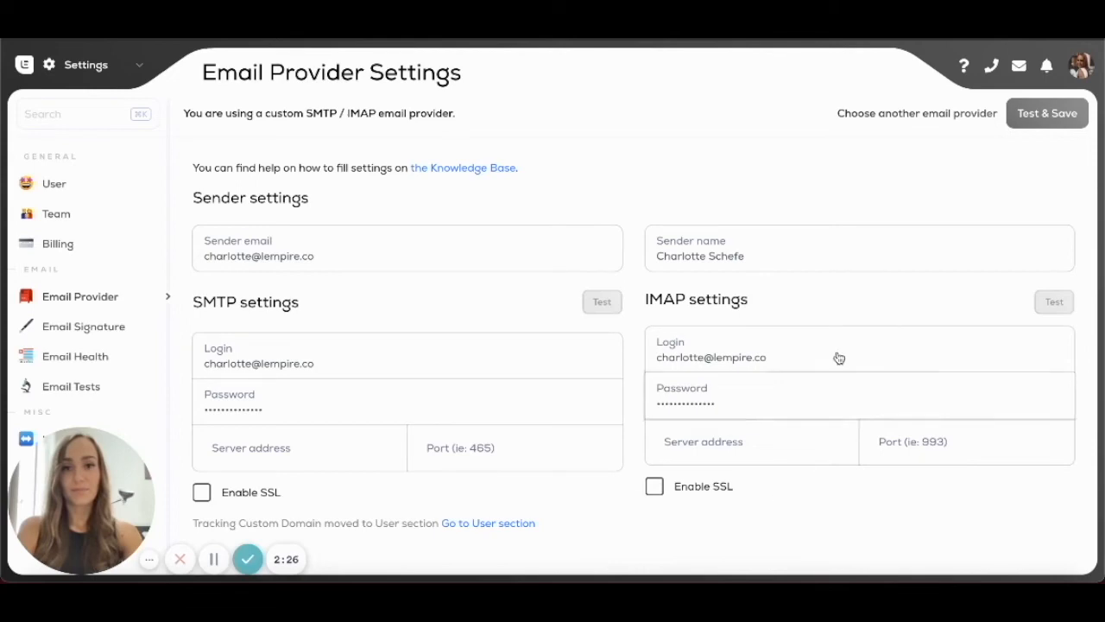
pyautogui.click(917, 114)
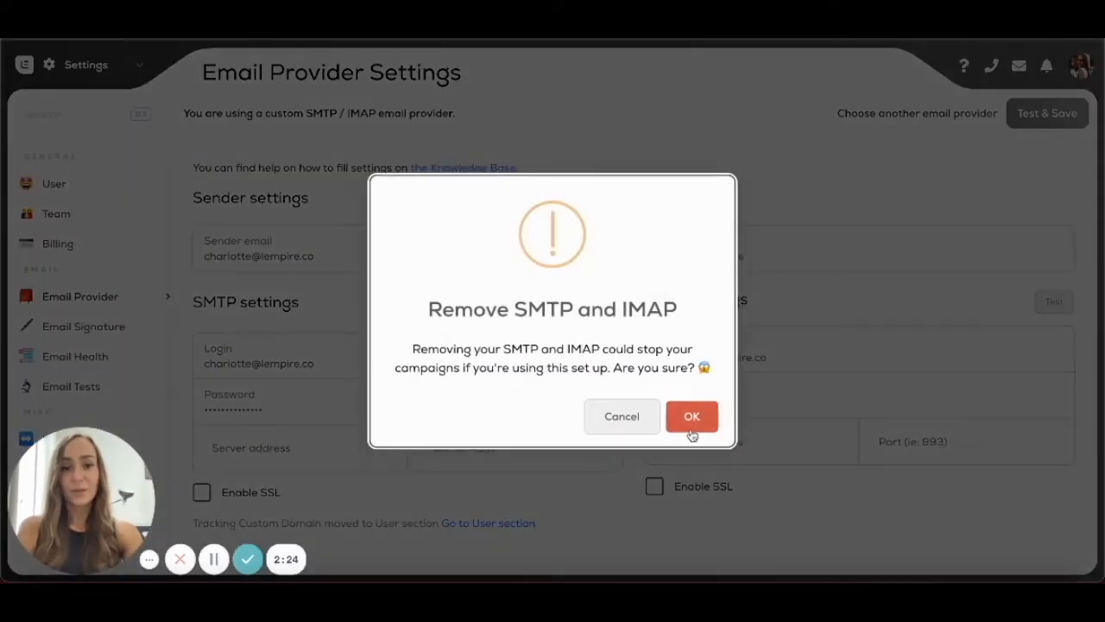
pyautogui.click(691, 416)
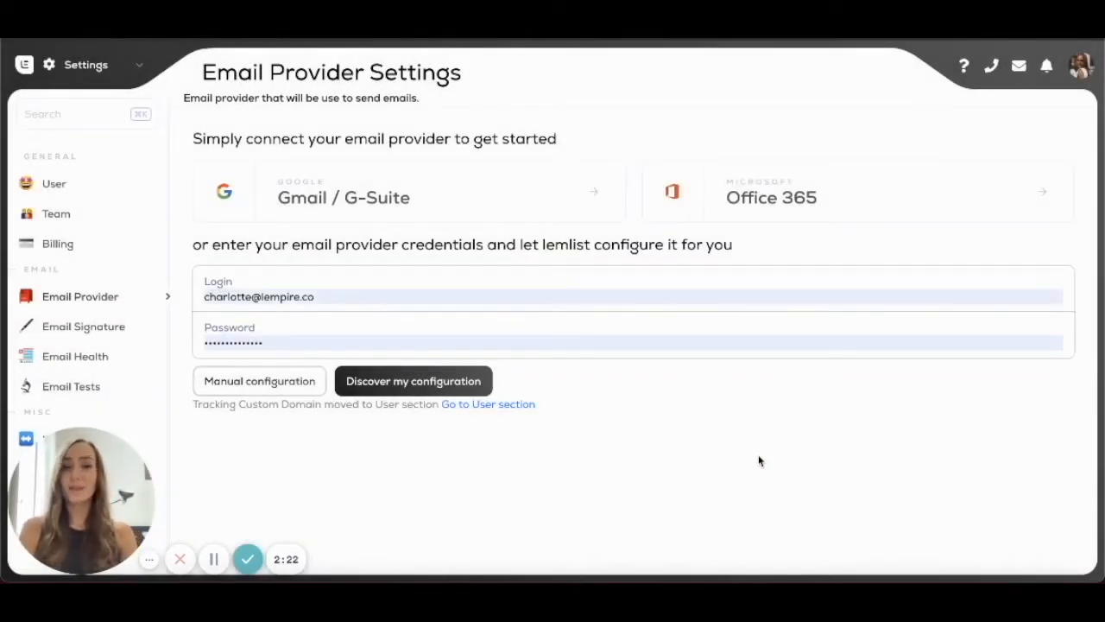